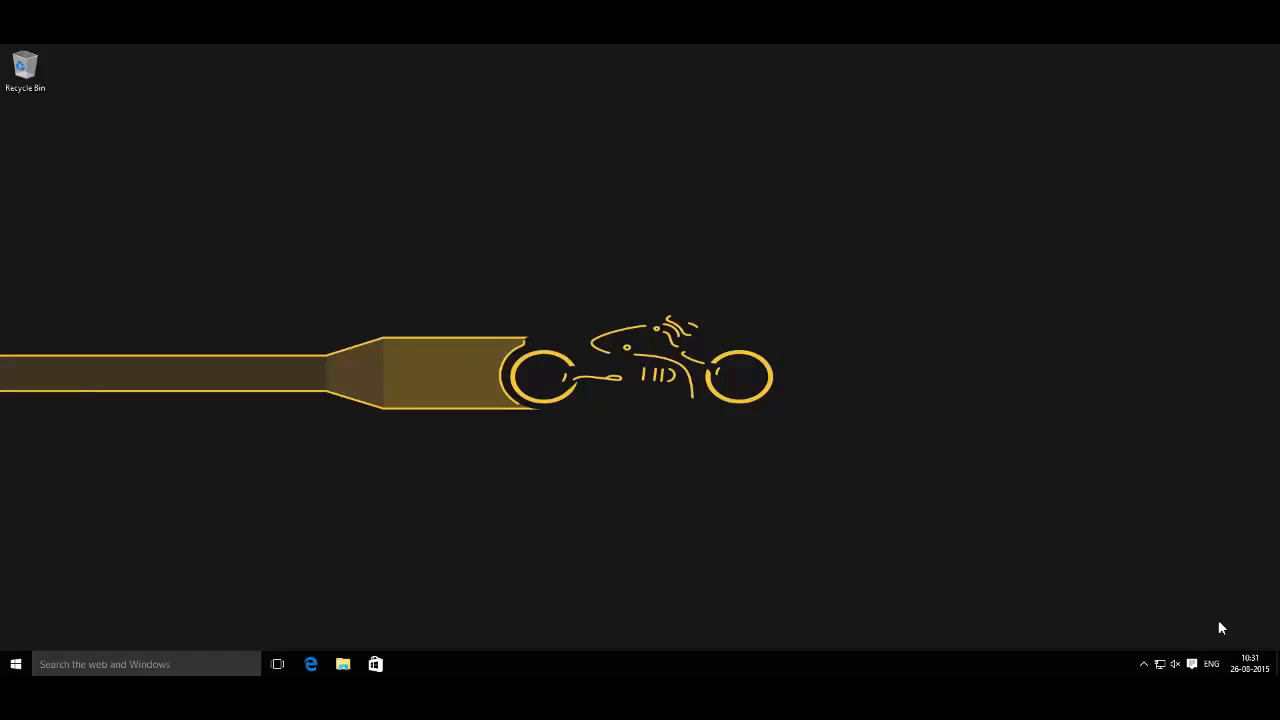
{"action": "mouse_move", "coordinate": [1164, 348]}
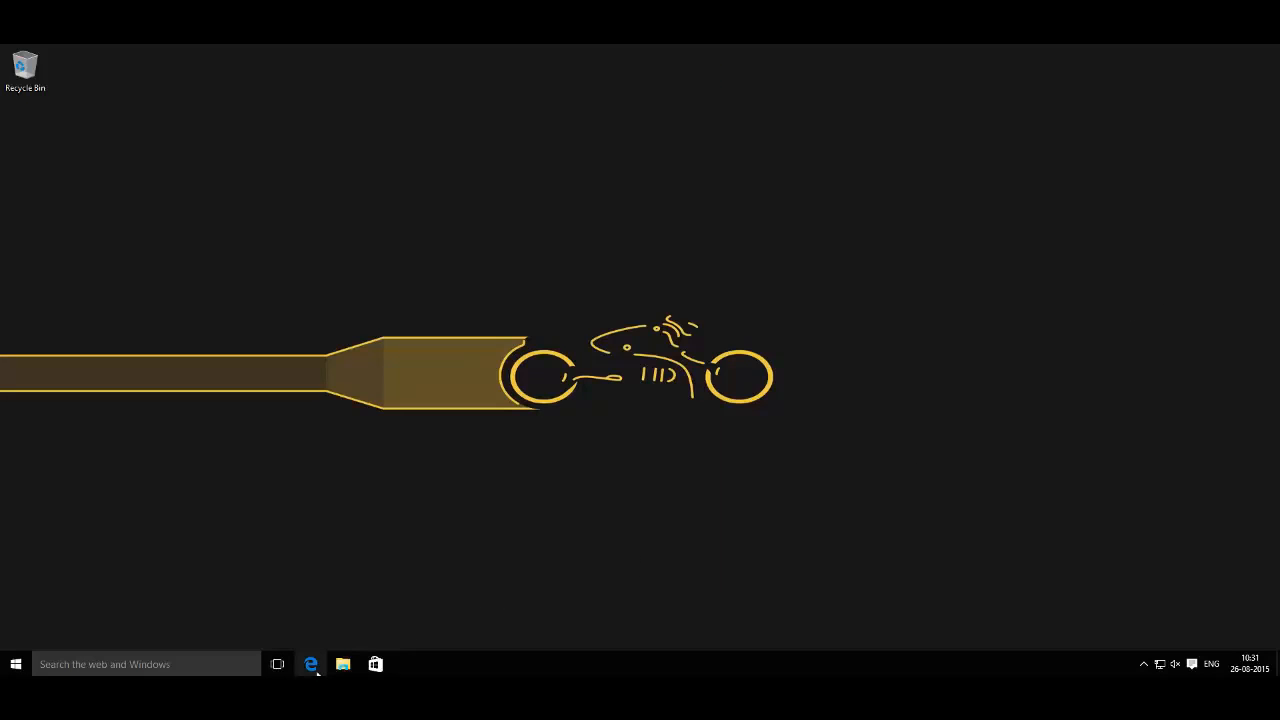
Step: Browse to connectify.me/almost-there in Edge and continue on to Download.com
{"action": "left_click", "coordinate": [312, 664]}
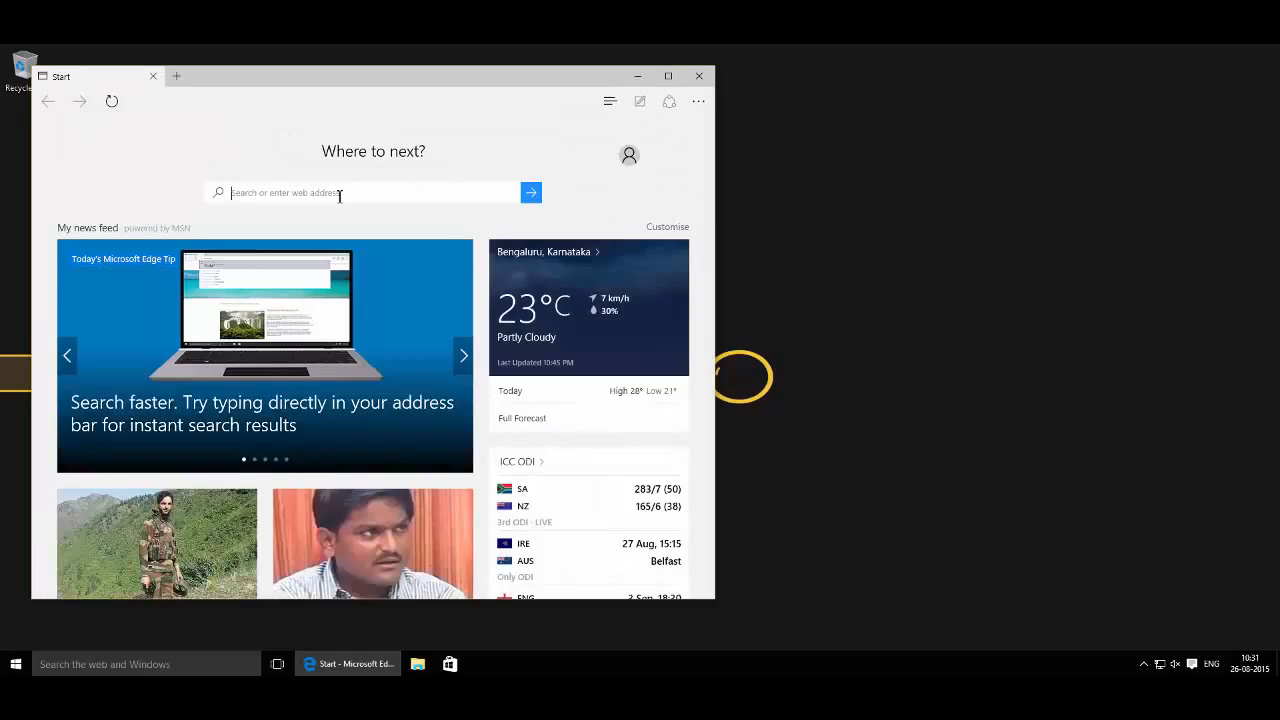
{"action": "type", "text": "http://www.connectify.me/almost-there/"}
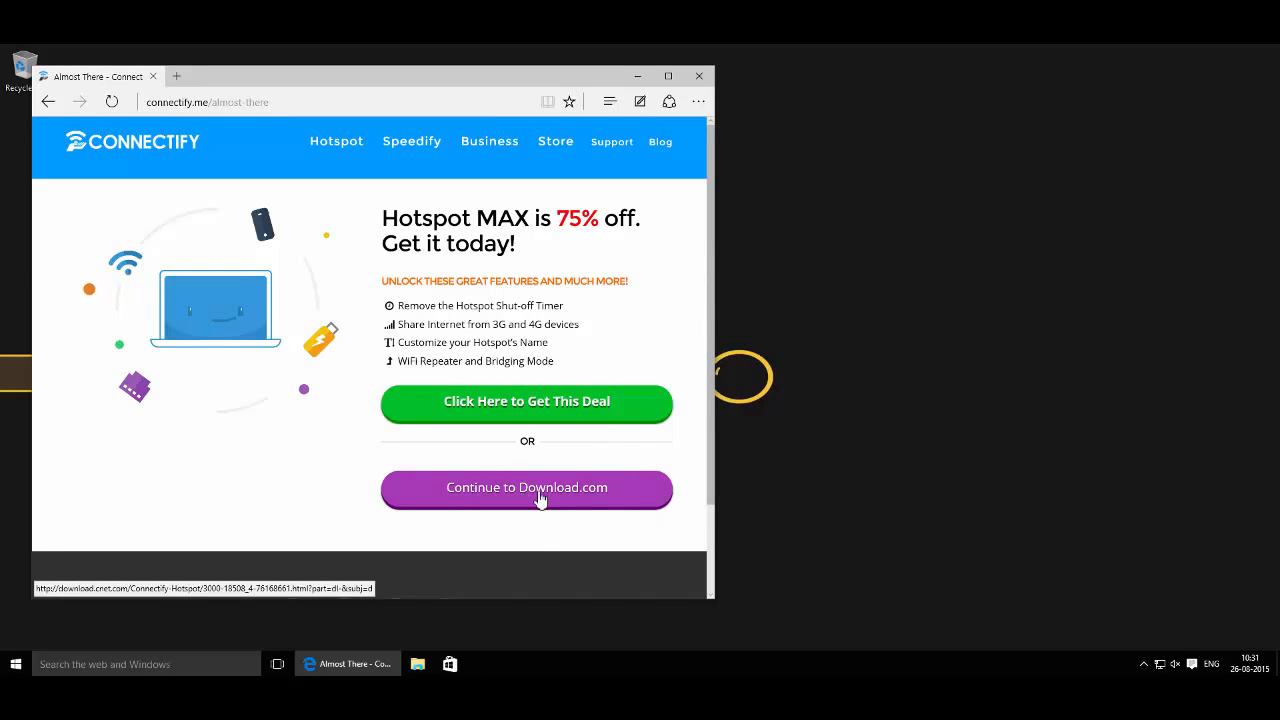
{"action": "left_click", "coordinate": [528, 488]}
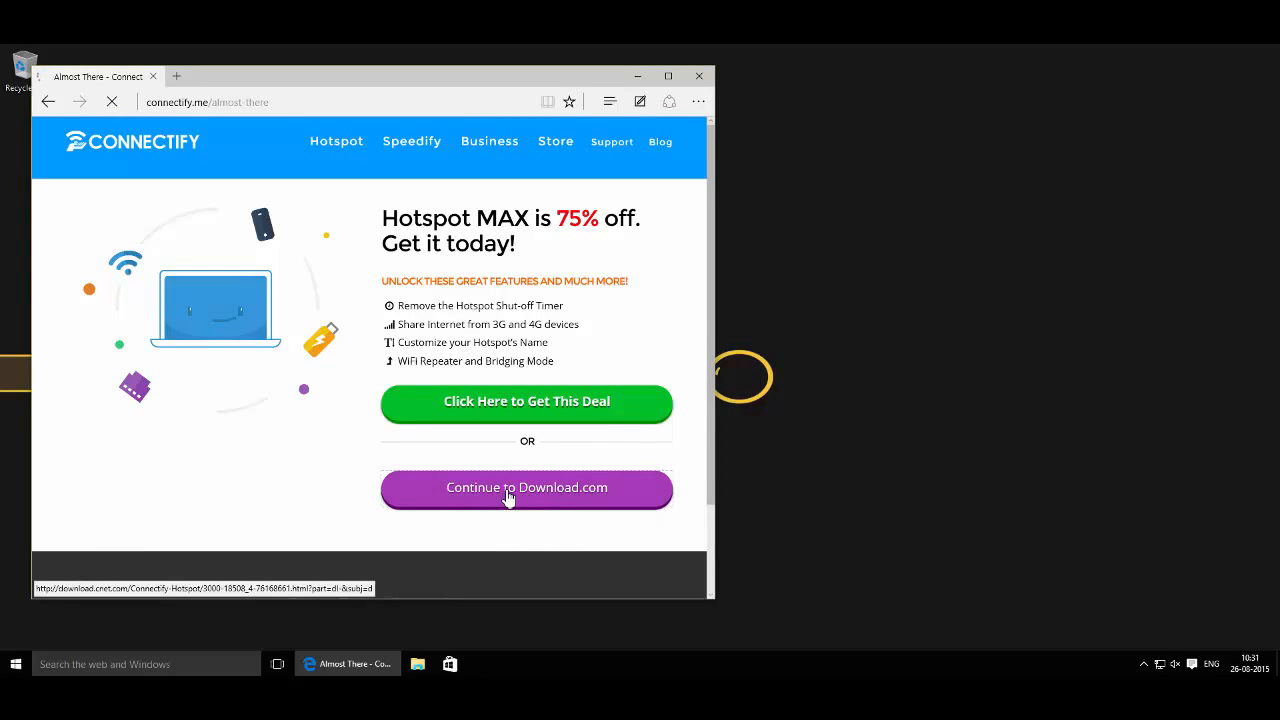
Step: Start the Connectify Hotspot installer download via Download Now and show the downloads list
{"action": "left_click", "coordinate": [526, 490]}
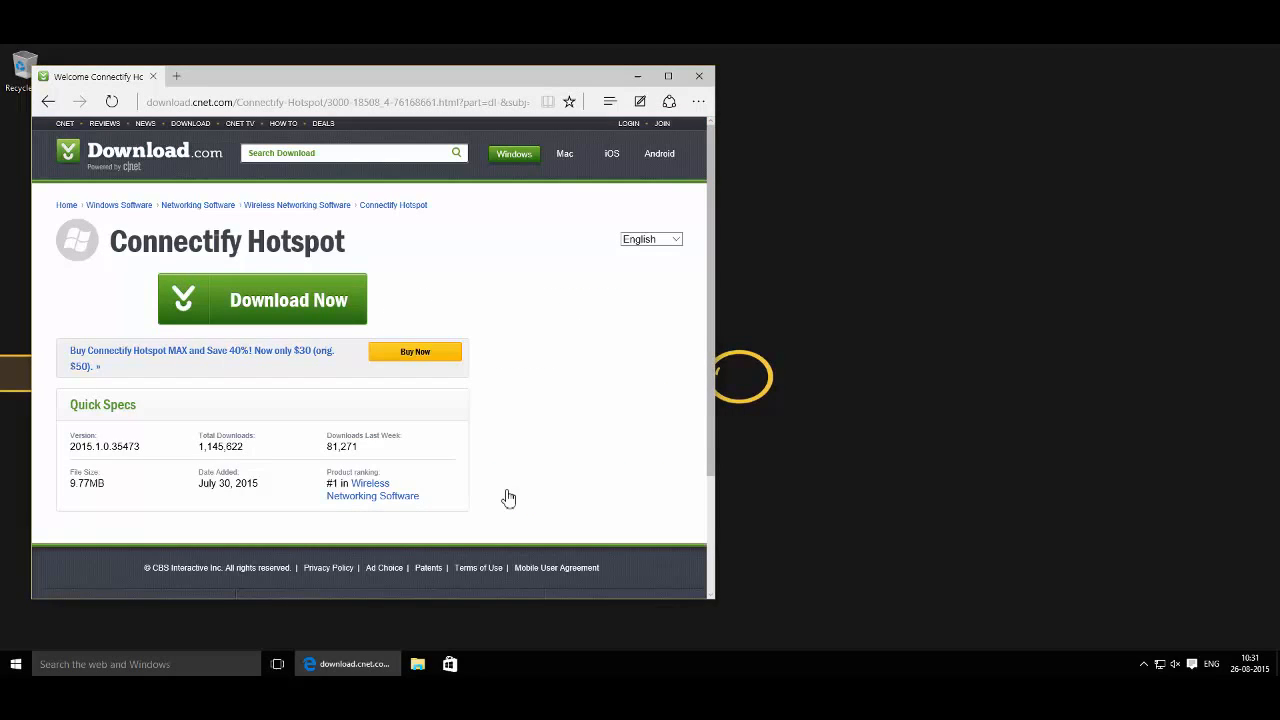
{"action": "left_click", "coordinate": [262, 300]}
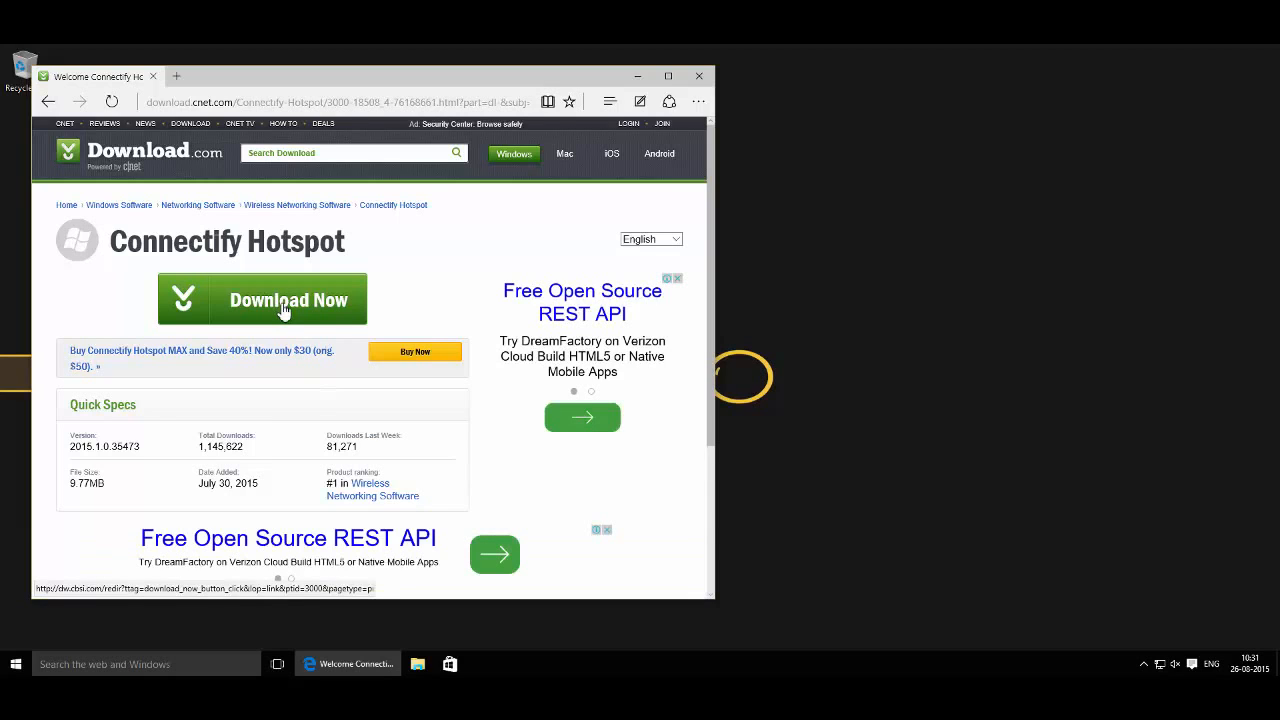
{"action": "left_click", "coordinate": [260, 300]}
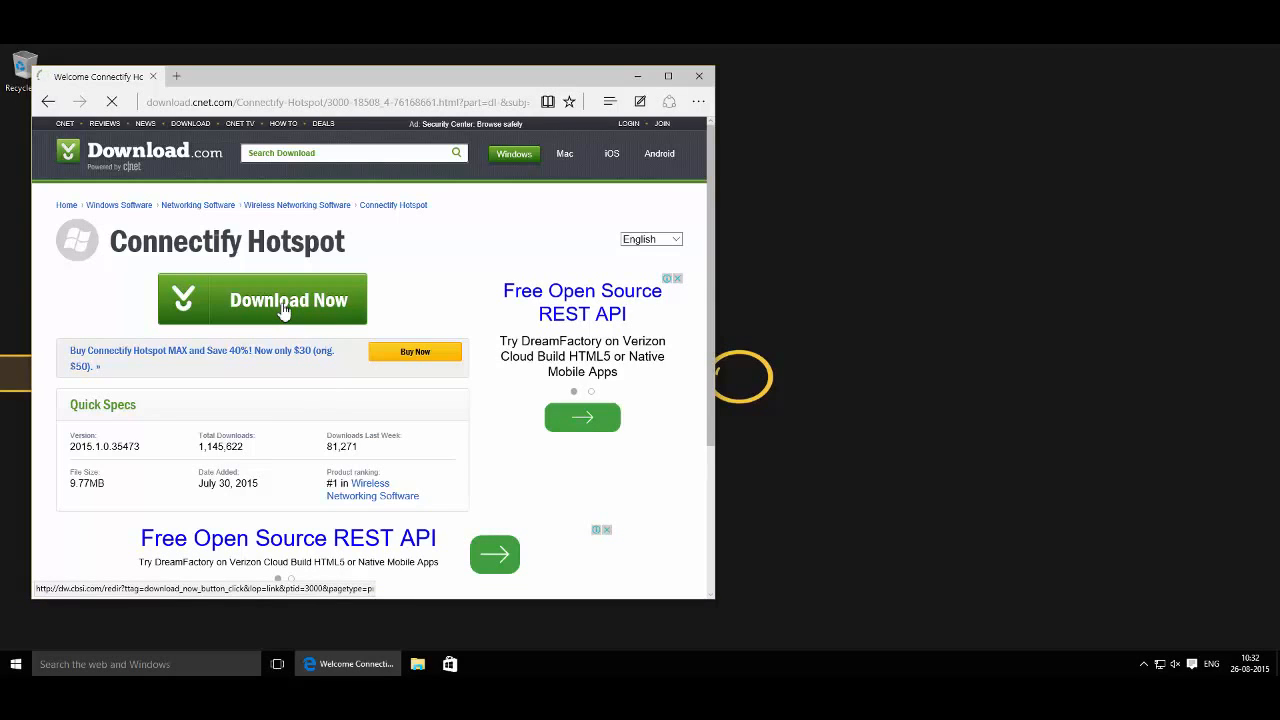
{"action": "left_click", "coordinate": [262, 300]}
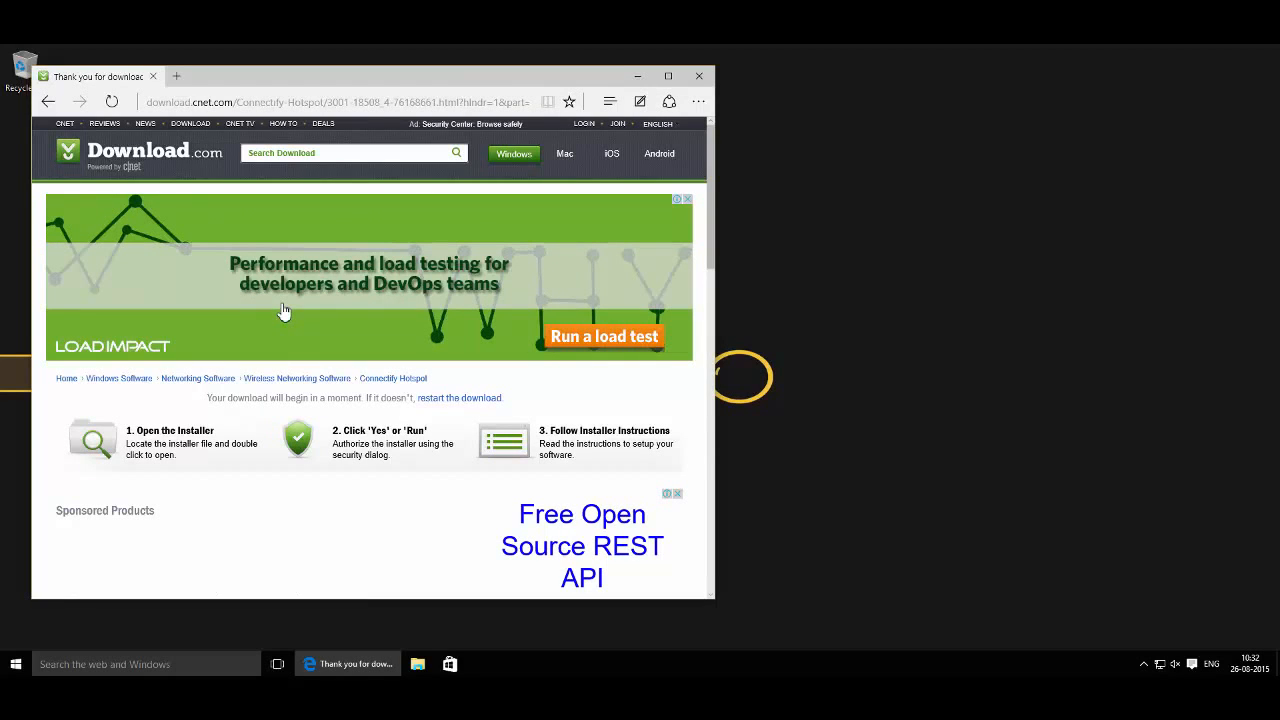
{"action": "left_click", "coordinate": [668, 100]}
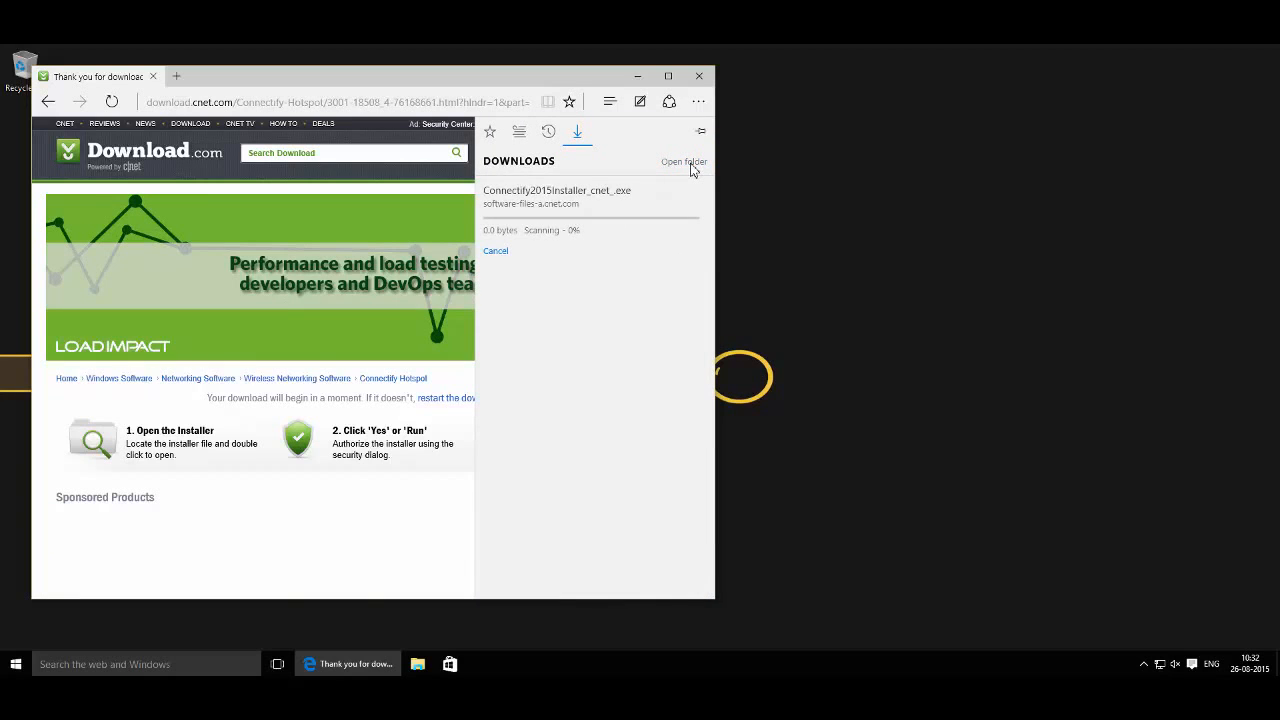
Step: Launch Connectify2015Installer_cnet_.exe from the Downloads folder
{"action": "left_click", "coordinate": [684, 160]}
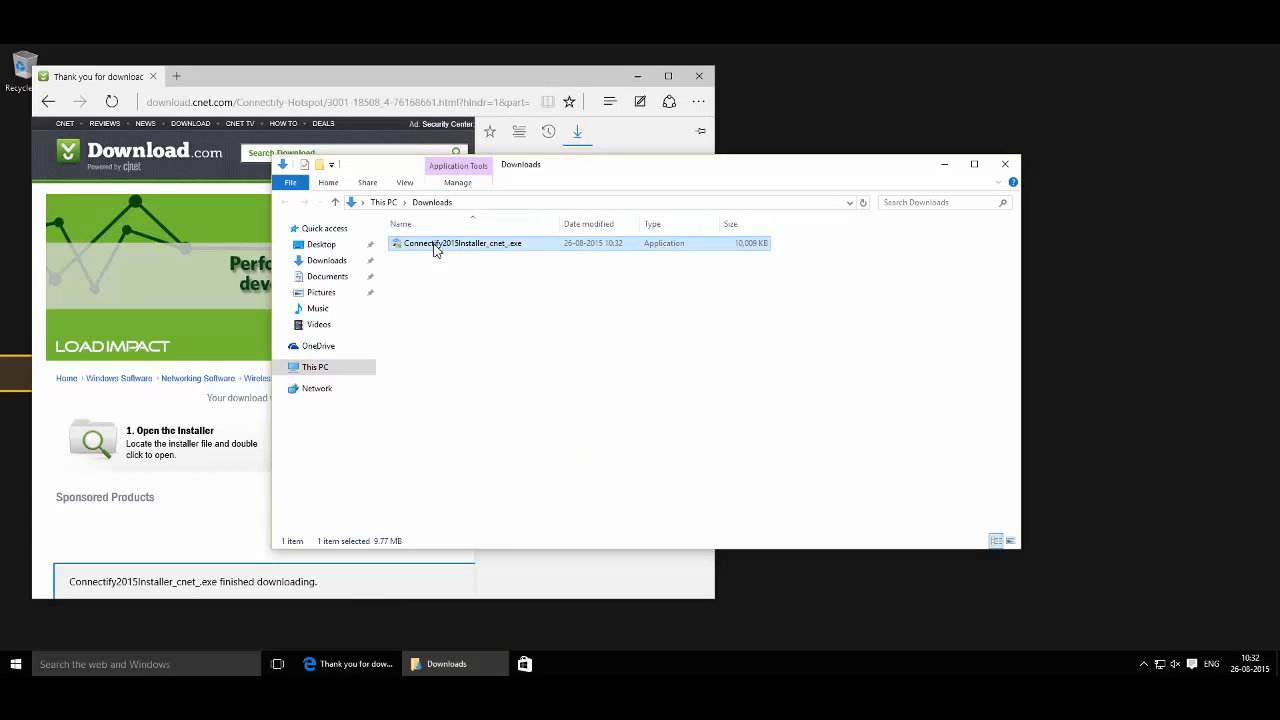
{"action": "double_click", "coordinate": [464, 244]}
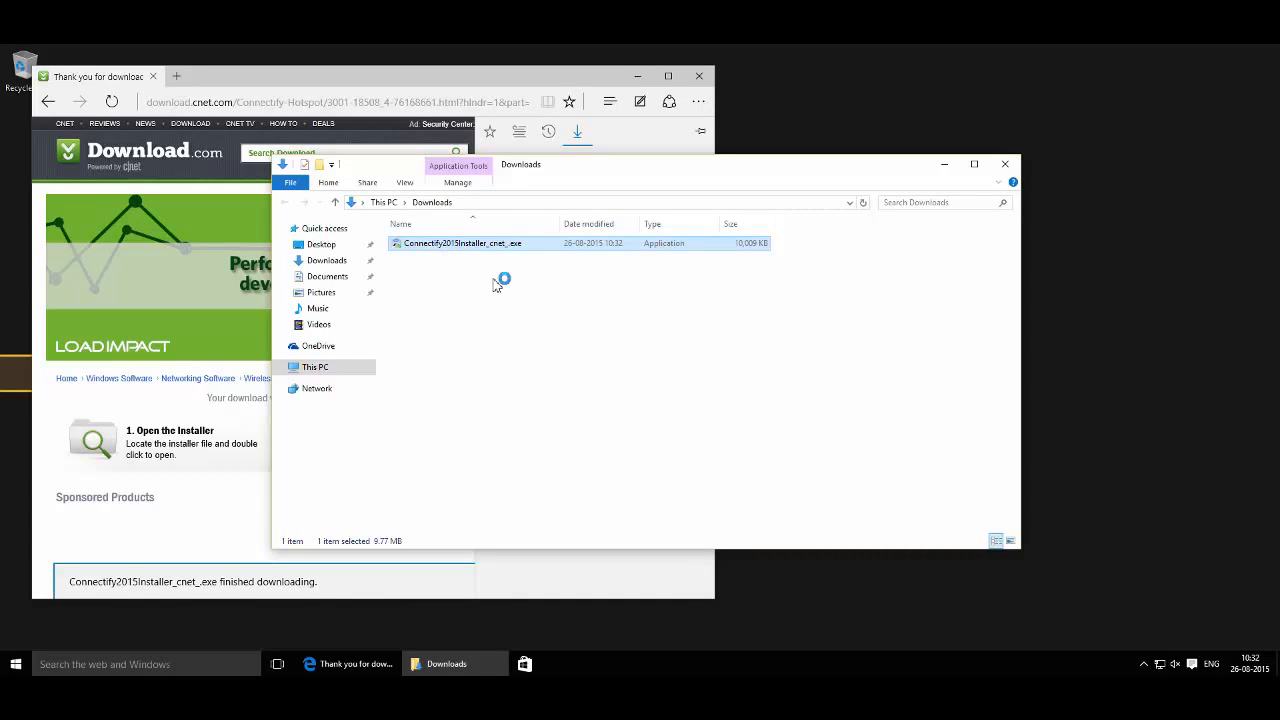
{"action": "double_click", "coordinate": [464, 244]}
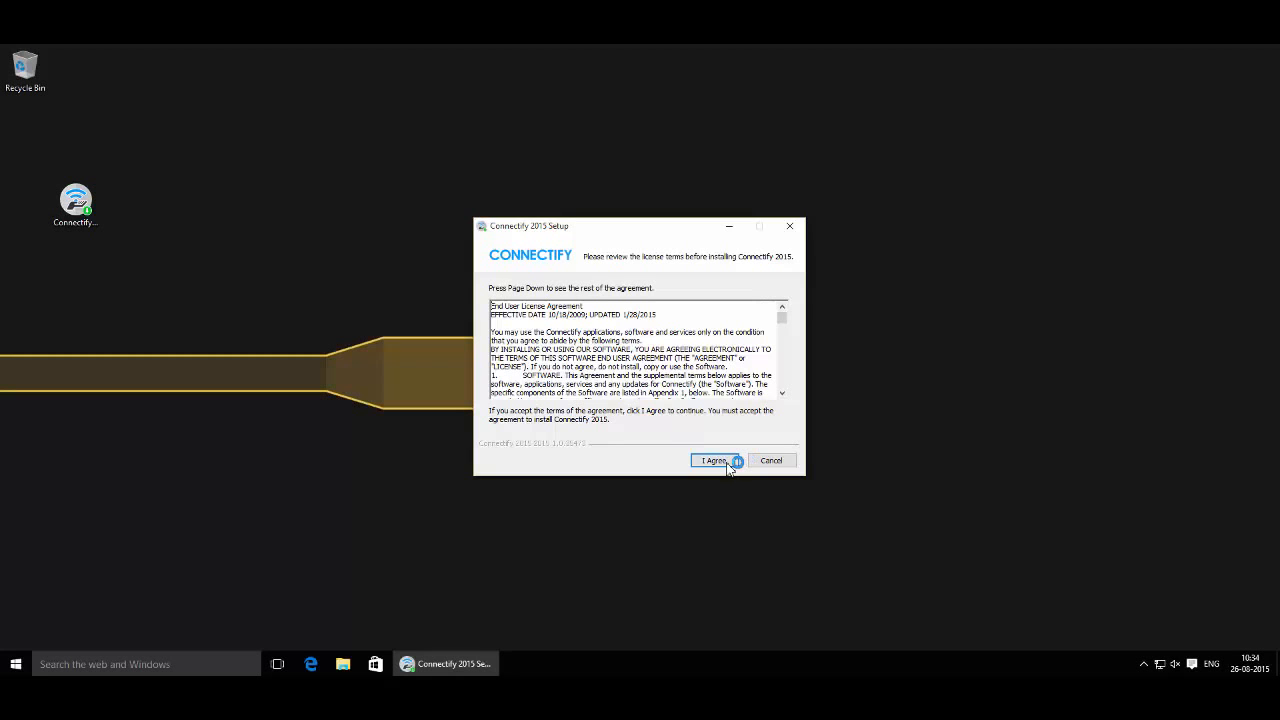
Step: Accept the license, allow the Connectify Network Service driver, and finish setup with Reboot now
{"action": "left_click", "coordinate": [712, 460]}
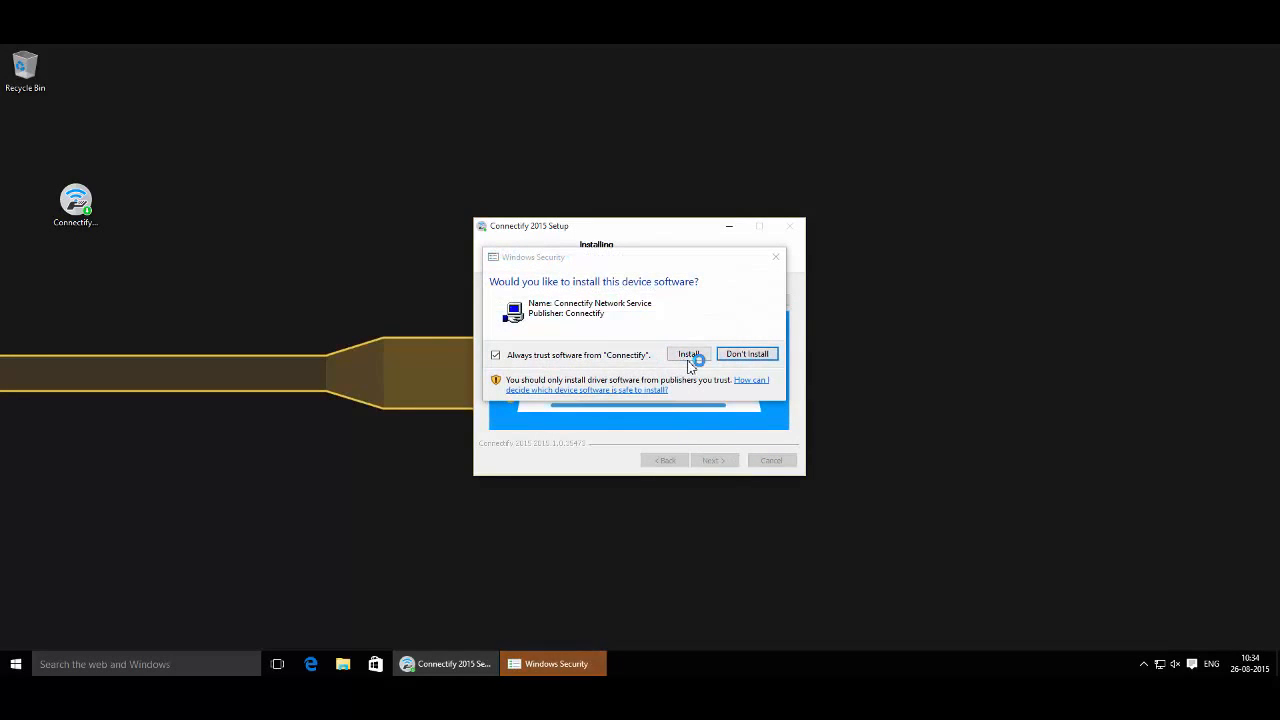
{"action": "left_click", "coordinate": [688, 354]}
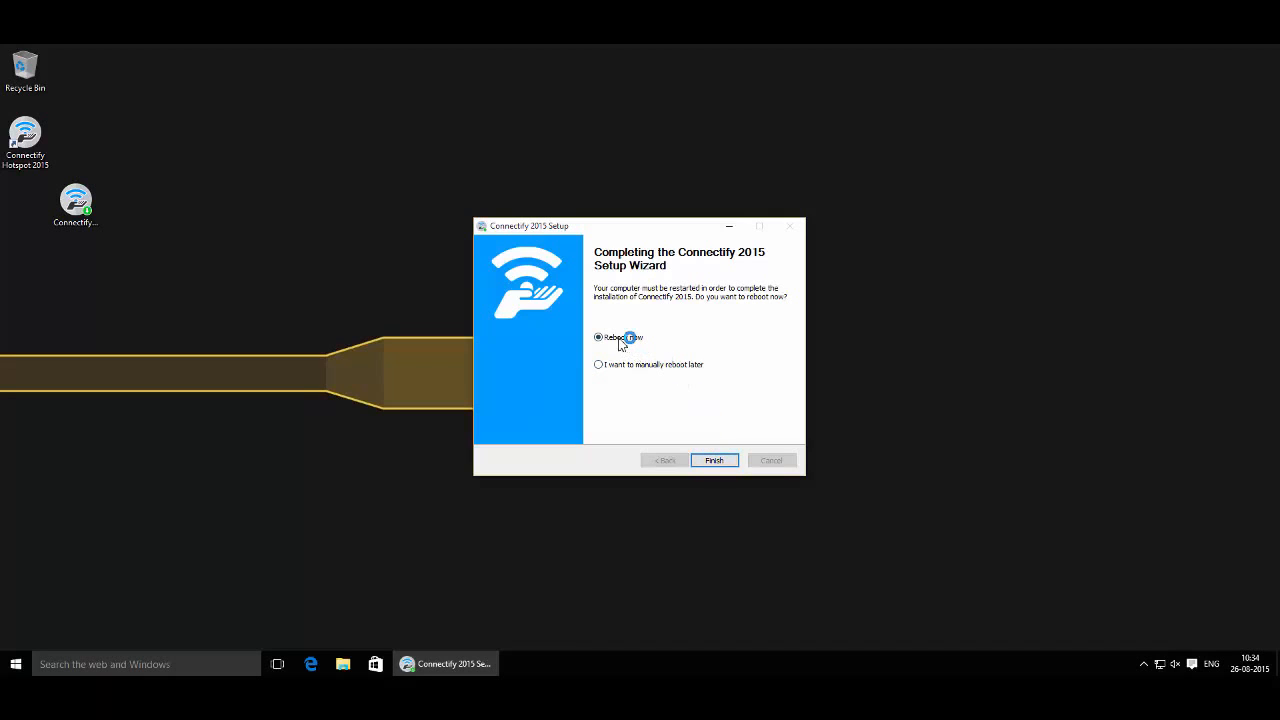
{"action": "left_click", "coordinate": [714, 460]}
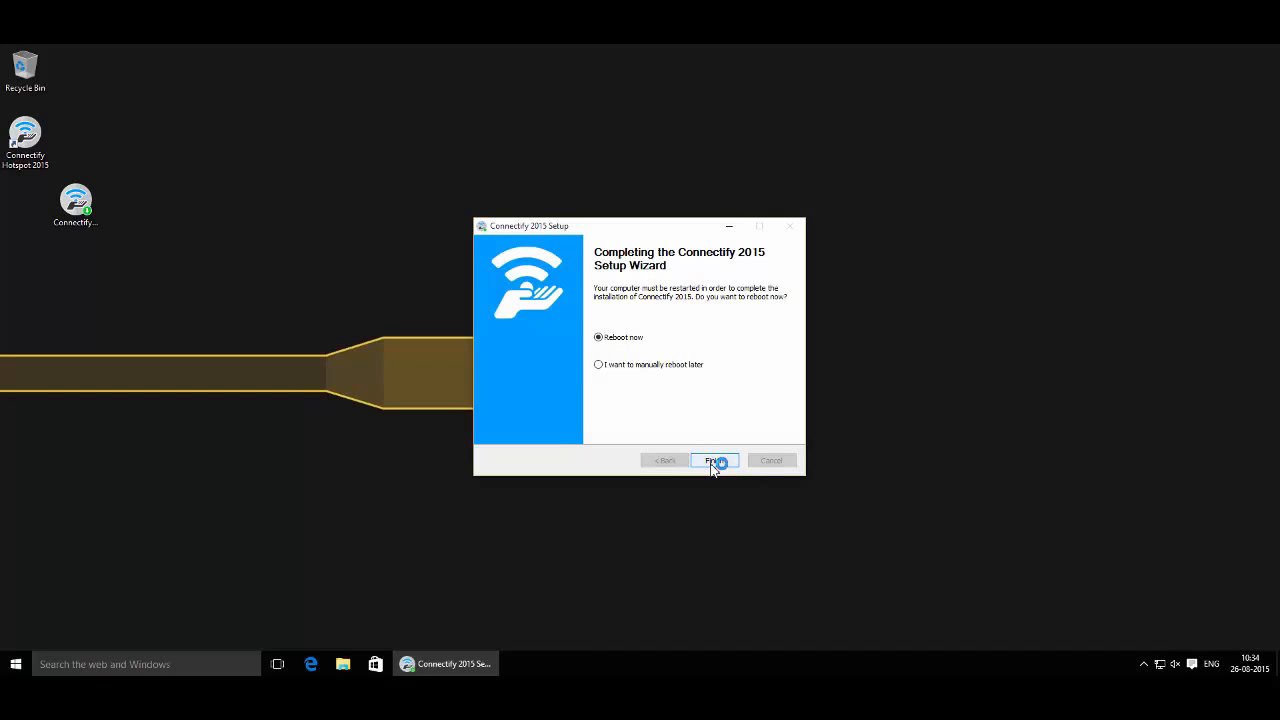
{"action": "left_click", "coordinate": [714, 460]}
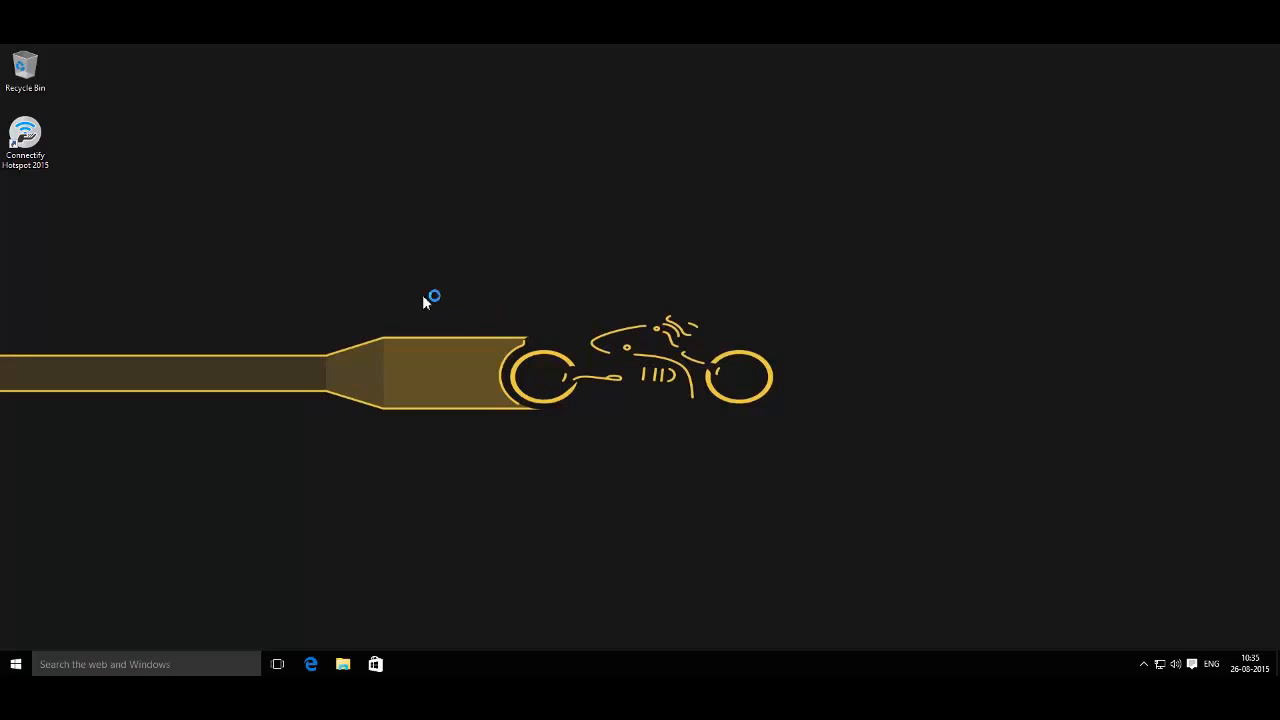
{"action": "mouse_move", "coordinate": [24, 136]}
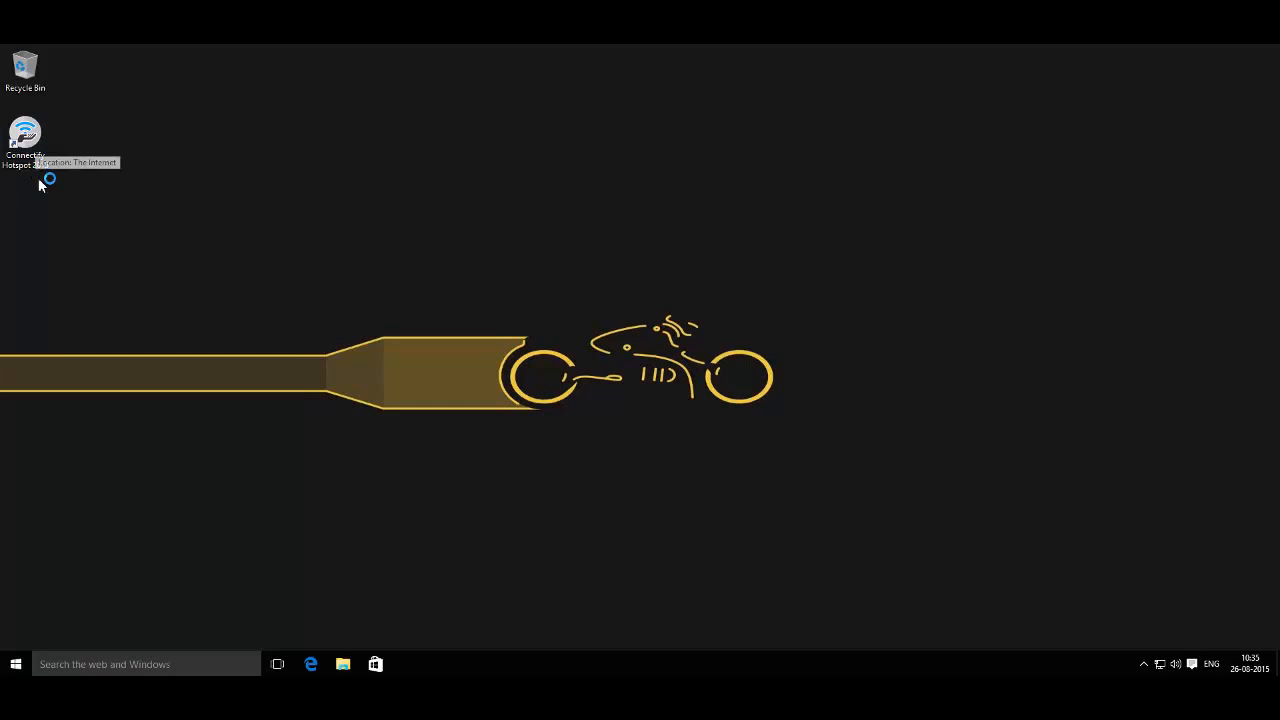
Step: Start Connectify Hotspot 2015 from its desktop shortcut
{"action": "left_click", "coordinate": [24, 140]}
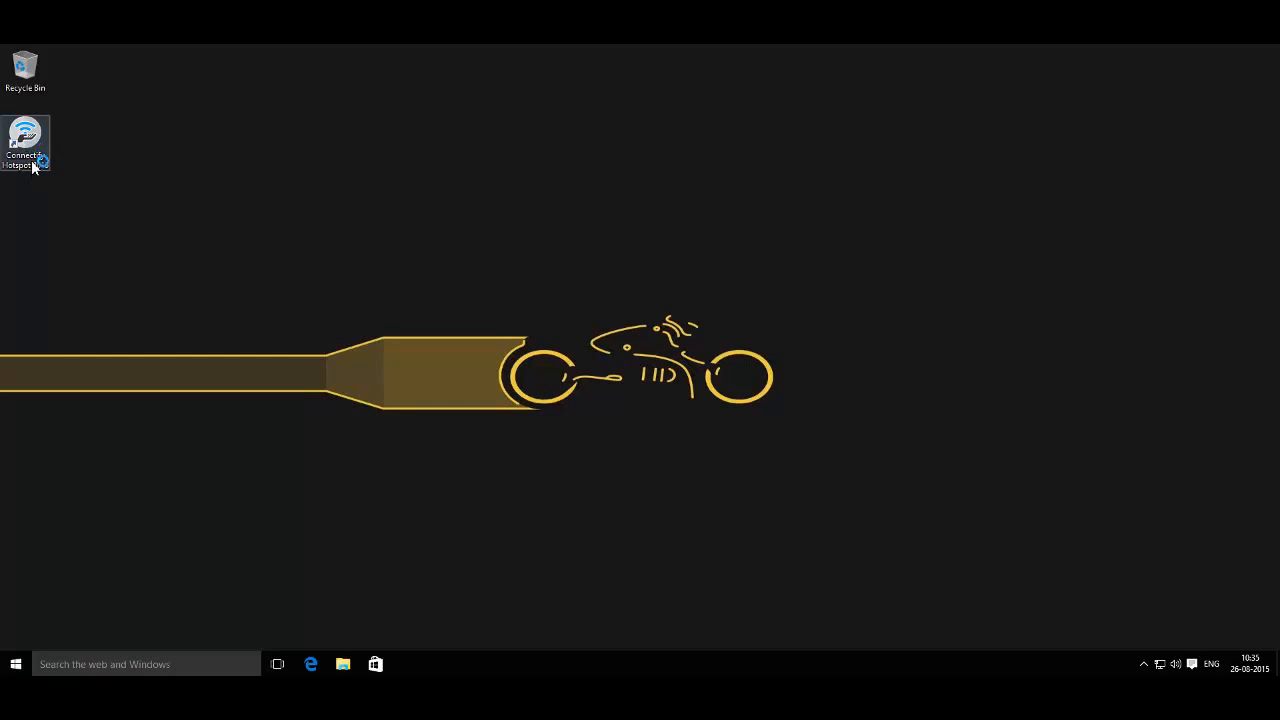
{"action": "mouse_move", "coordinate": [24, 144]}
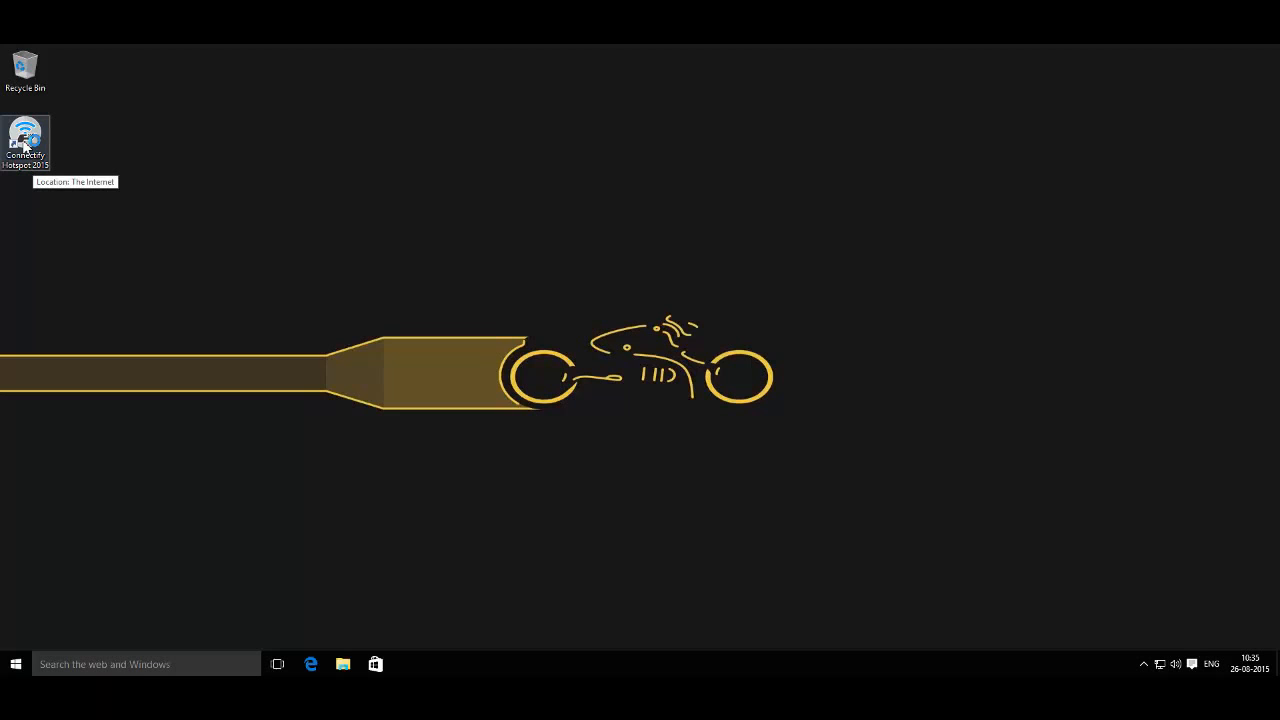
{"action": "double_click", "coordinate": [24, 140]}
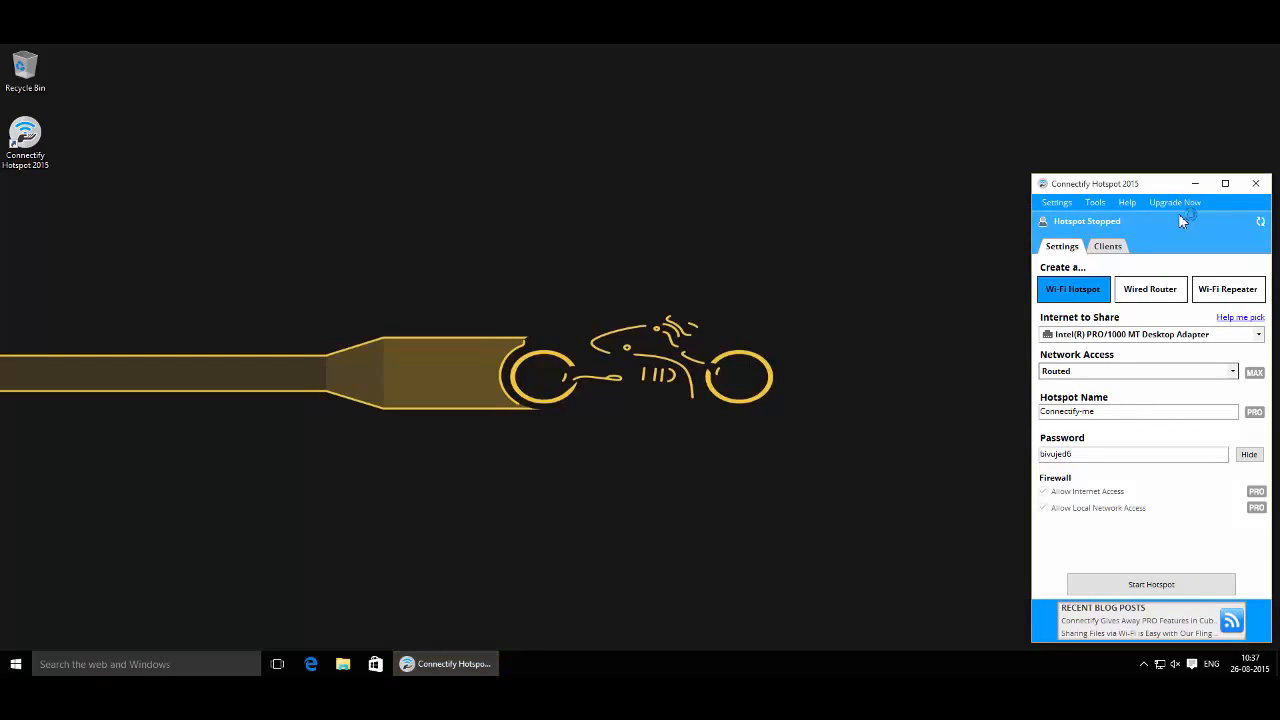
{"action": "mouse_move", "coordinate": [1072, 288]}
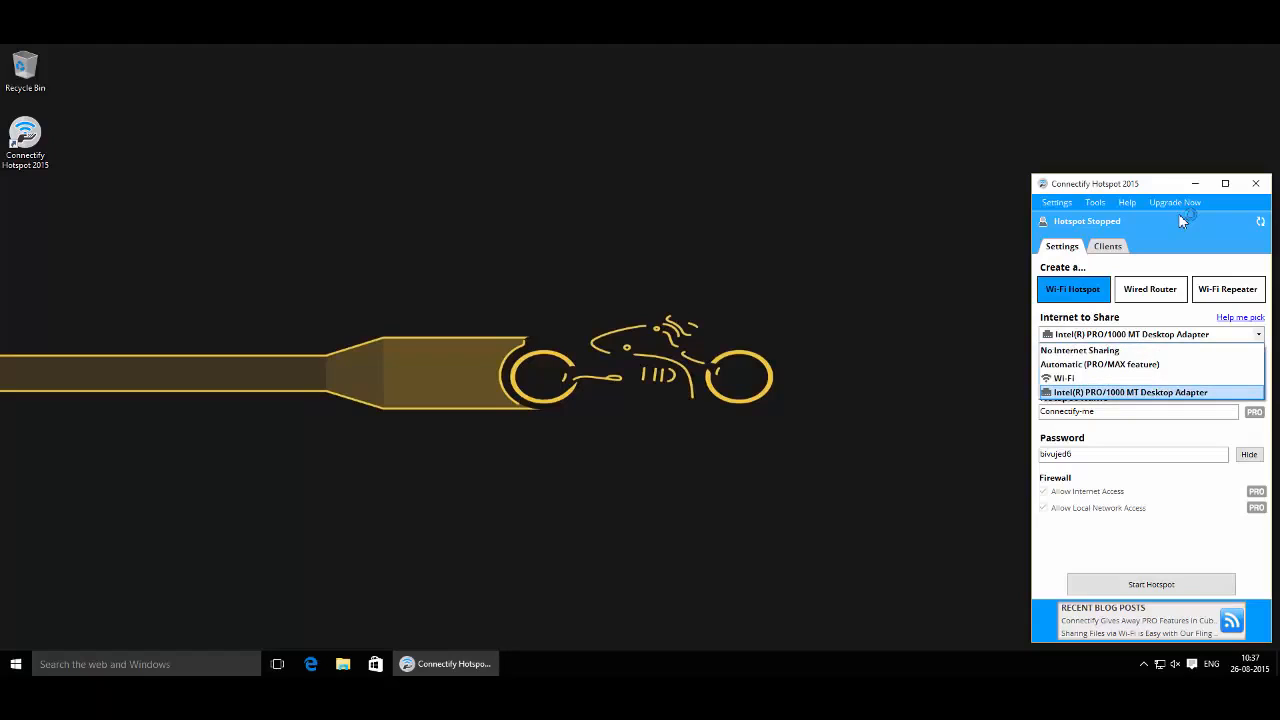
Step: Choose Intel(R) PRO/1000 MT Desktop Adapter as the Internet to Share, then select the password field
{"action": "left_click", "coordinate": [1132, 390]}
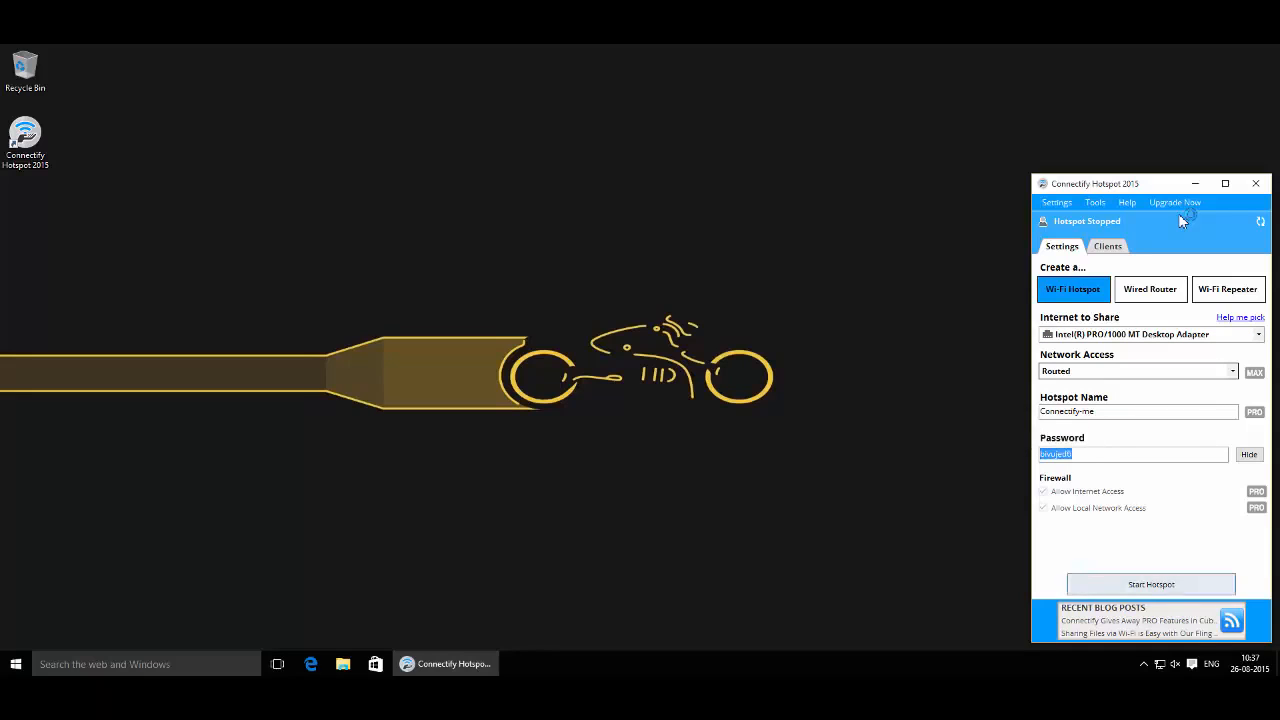
{"action": "left_click", "coordinate": [1150, 584]}
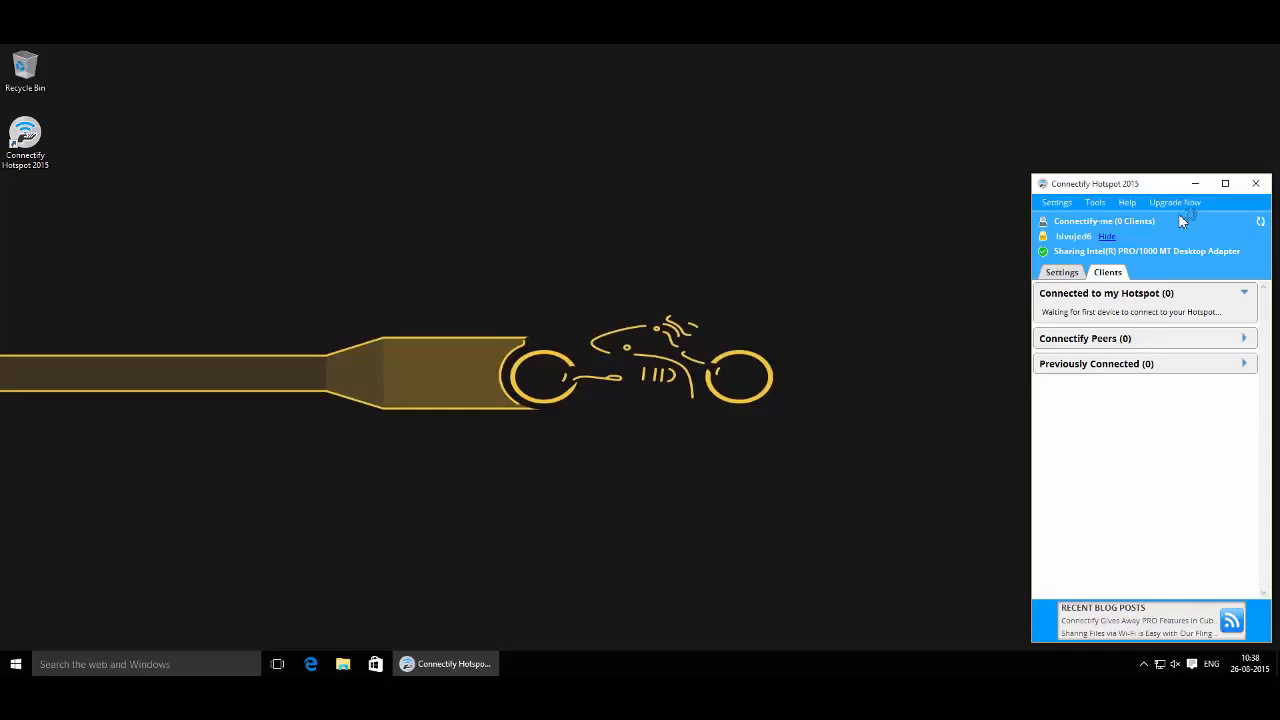
Step: Return to the hotspot Settings view where Stop Hotspot is available
{"action": "left_click", "coordinate": [1060, 272]}
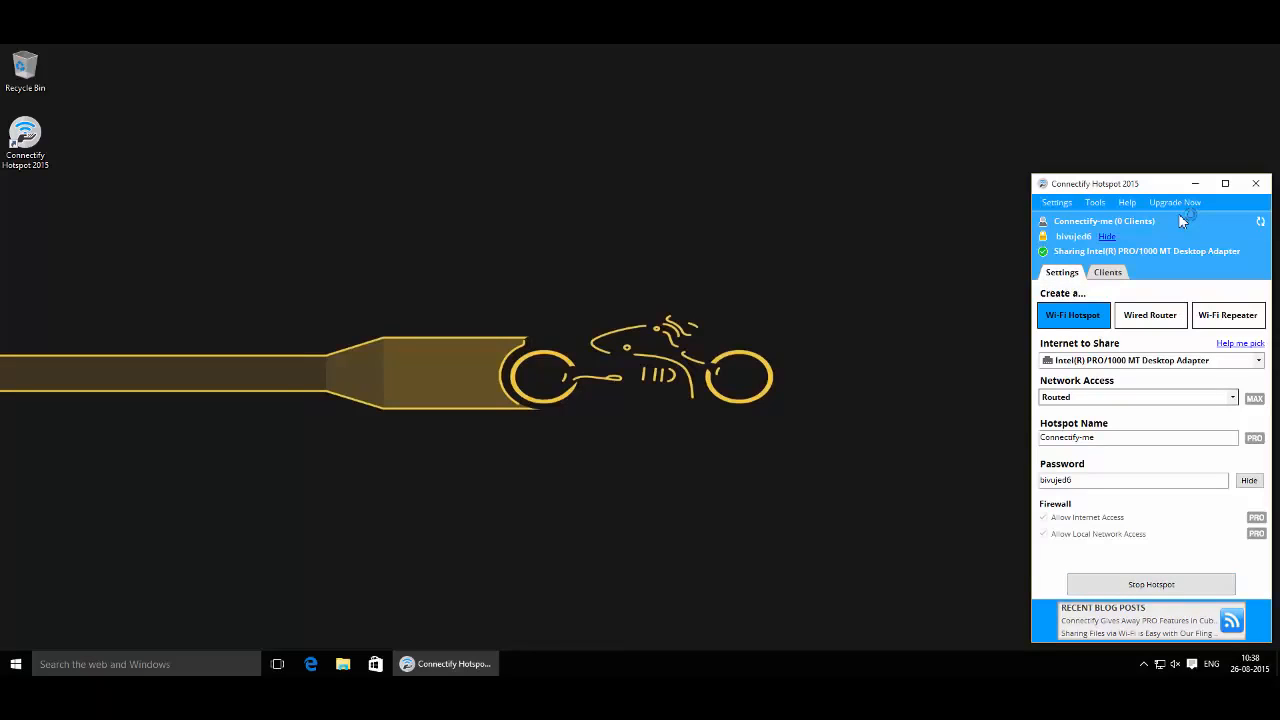
{"action": "mouse_move", "coordinate": [1150, 584]}
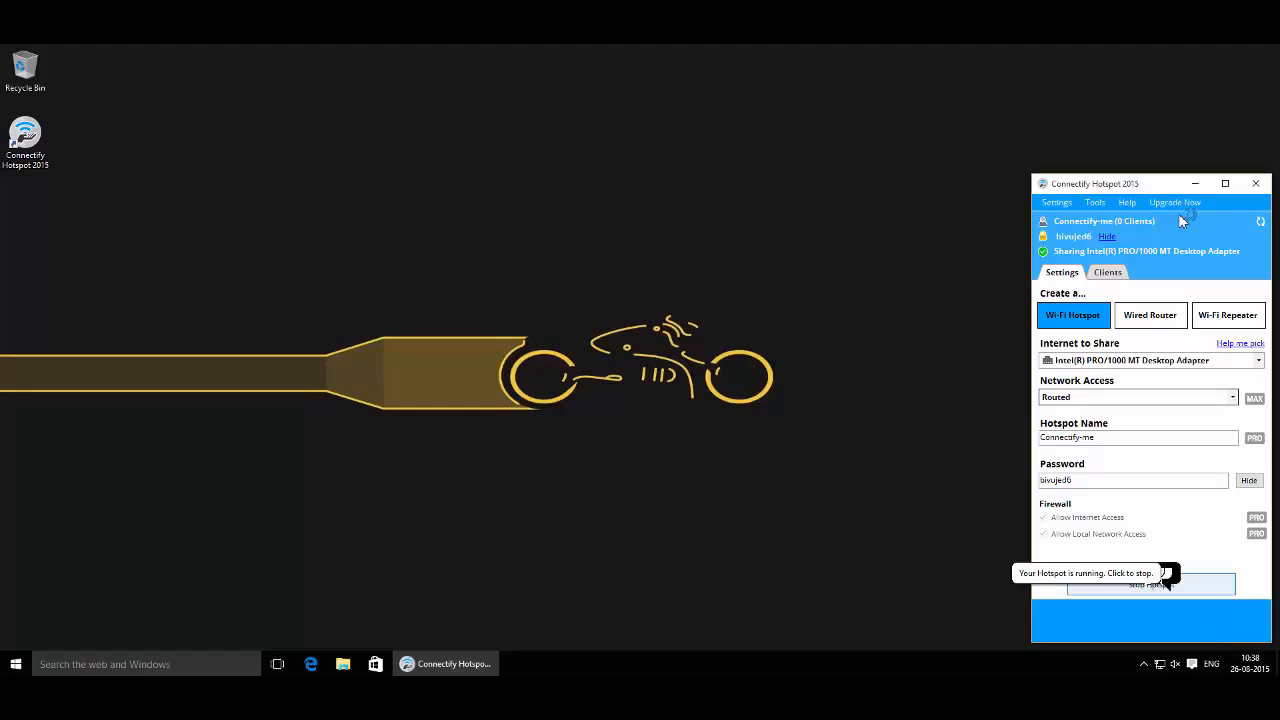